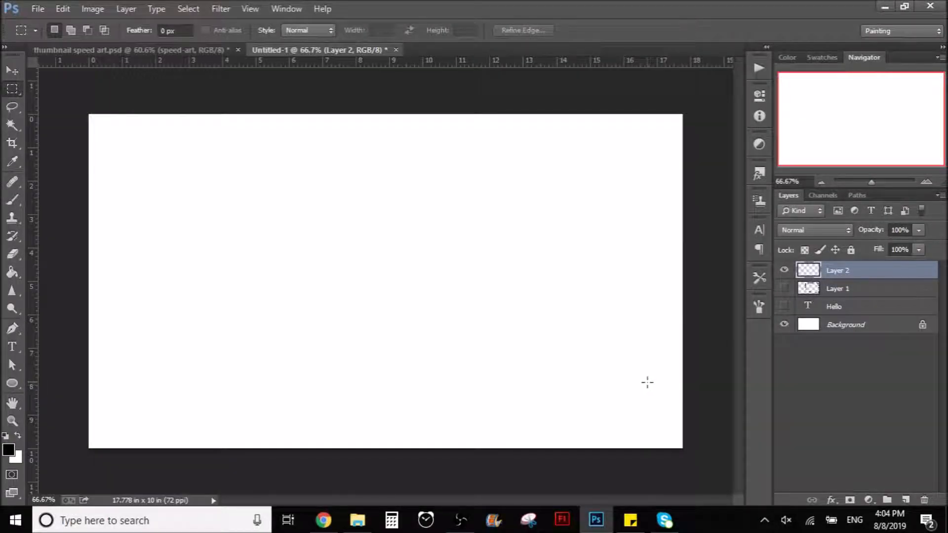
# - Select the Brush tool, ready to paint on the empty top layer
pyautogui.click(12, 70)
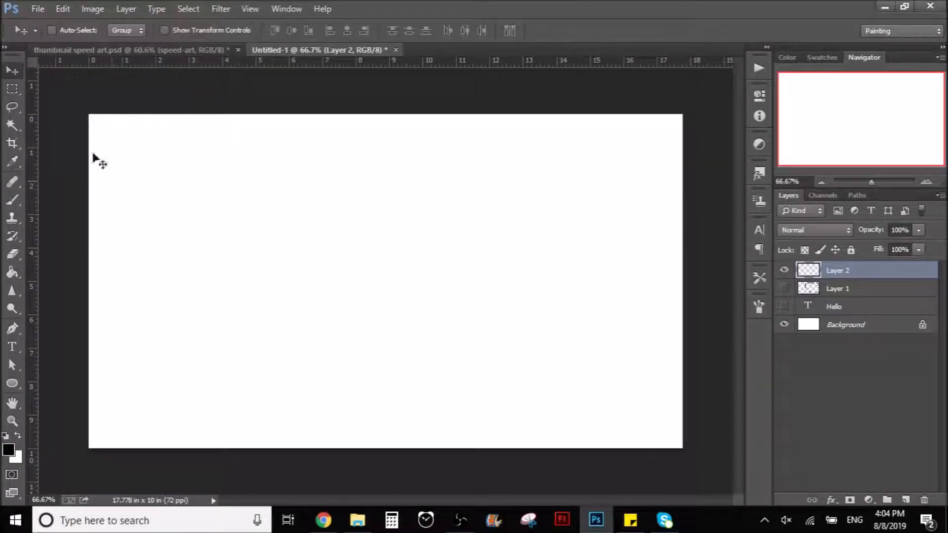
pyautogui.moveTo(115, 191)
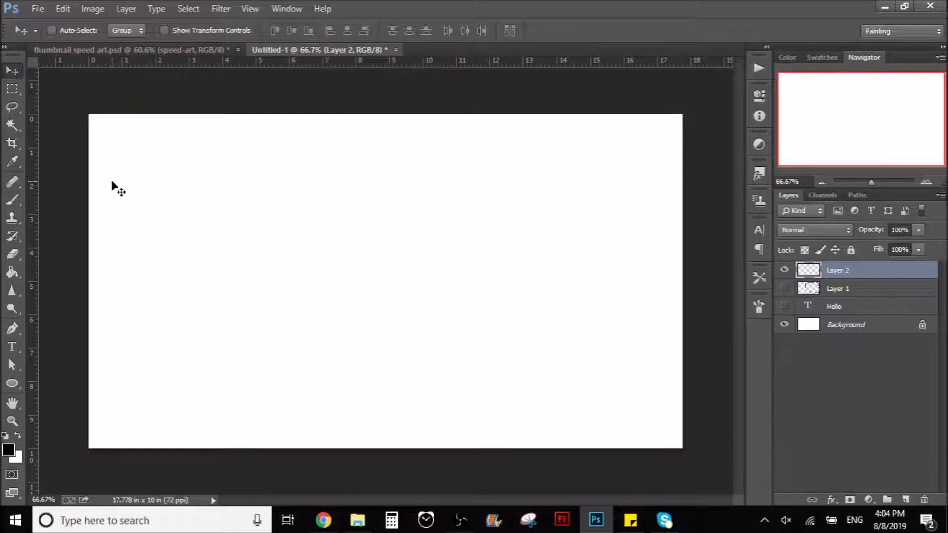
pyautogui.click(12, 199)
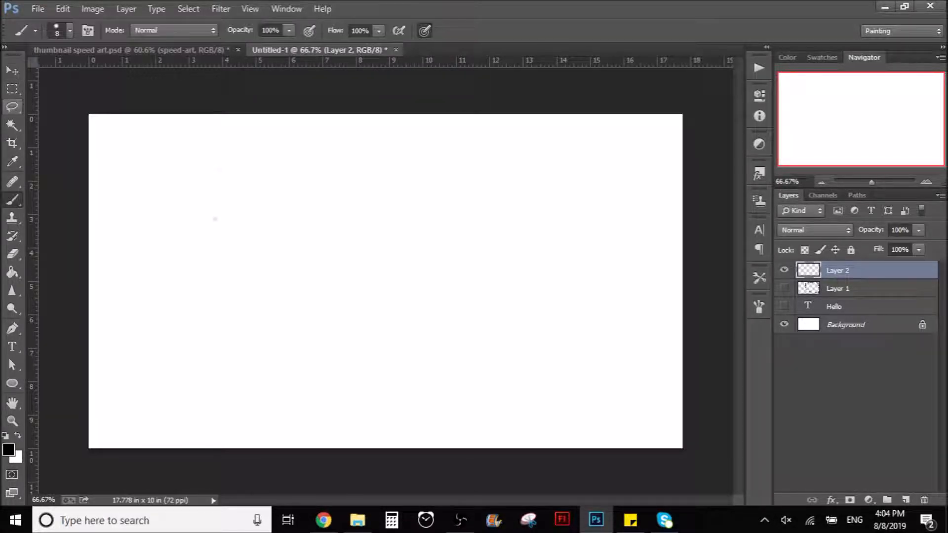
pyautogui.moveTo(231, 203)
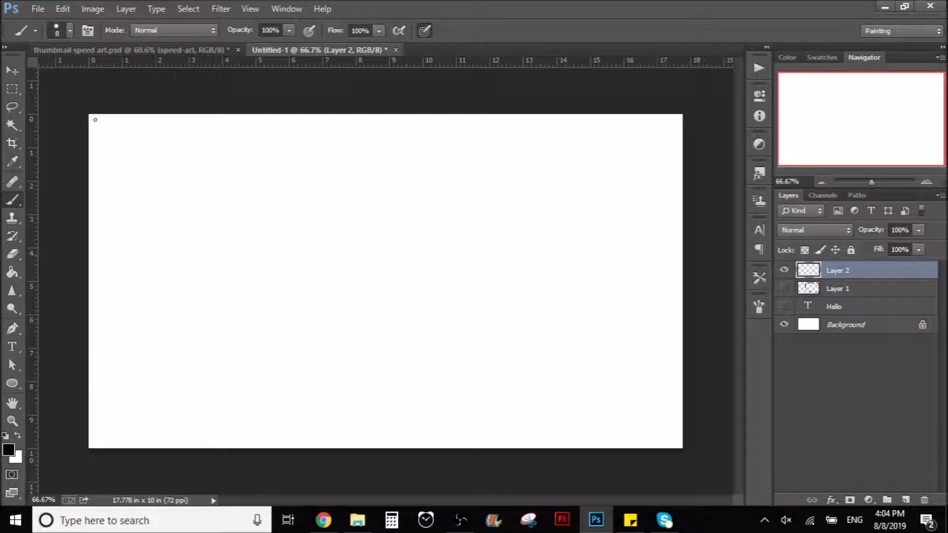
pyautogui.moveTo(26, 287)
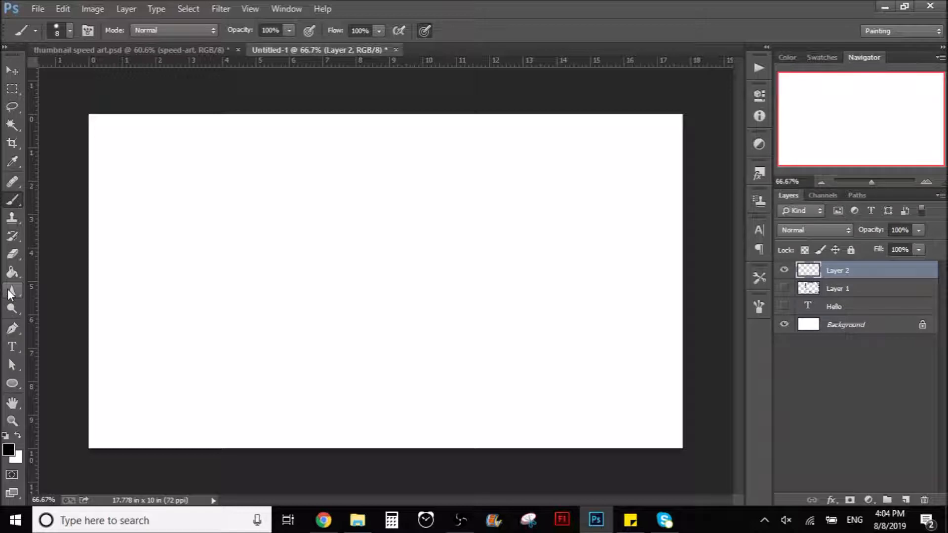
pyautogui.click(69, 30)
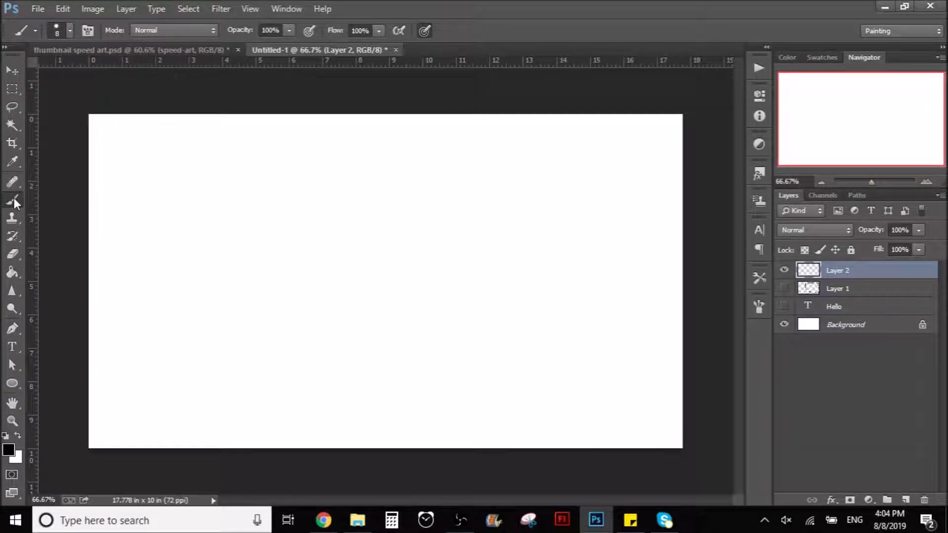
pyautogui.moveTo(49, 218)
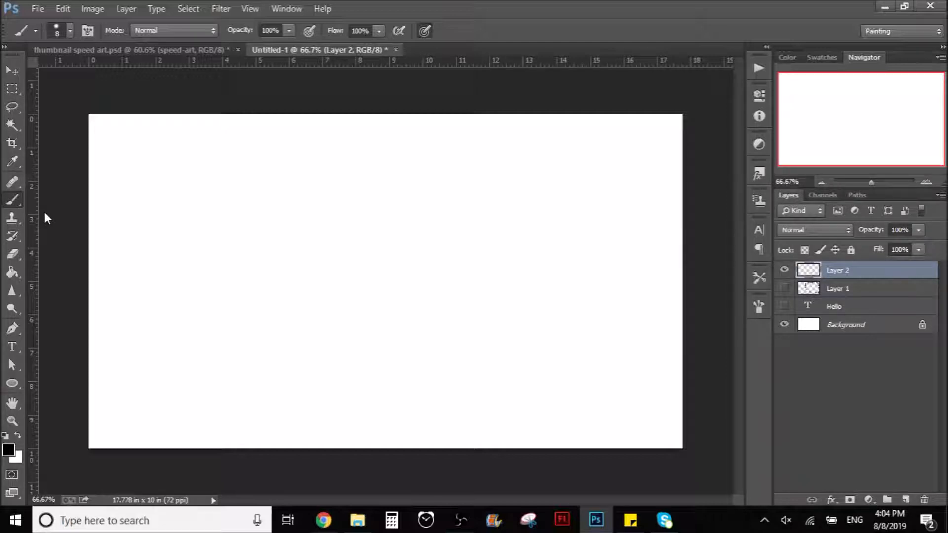
pyautogui.moveTo(158, 151); pyautogui.dragTo(424, 368)
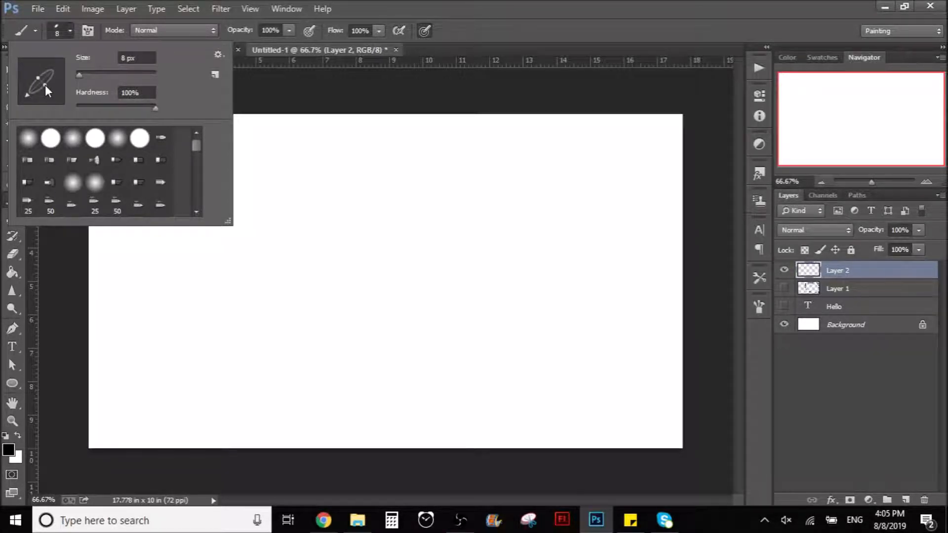
# - Tilt the flattened brush tip to an angle in the tip preview
pyautogui.click(54, 37)
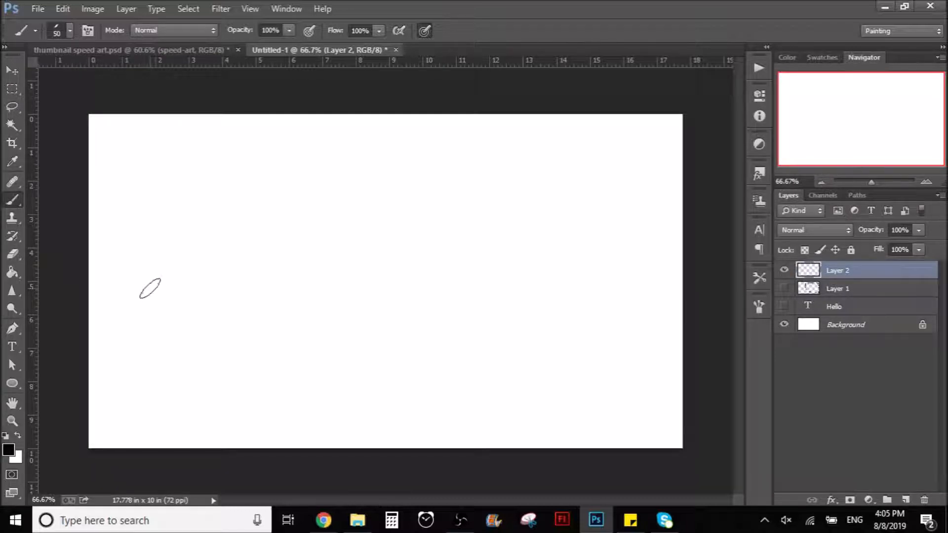
# - With a 100 px angled tip, paint the calligraphic letters R and A
pyautogui.write('100')
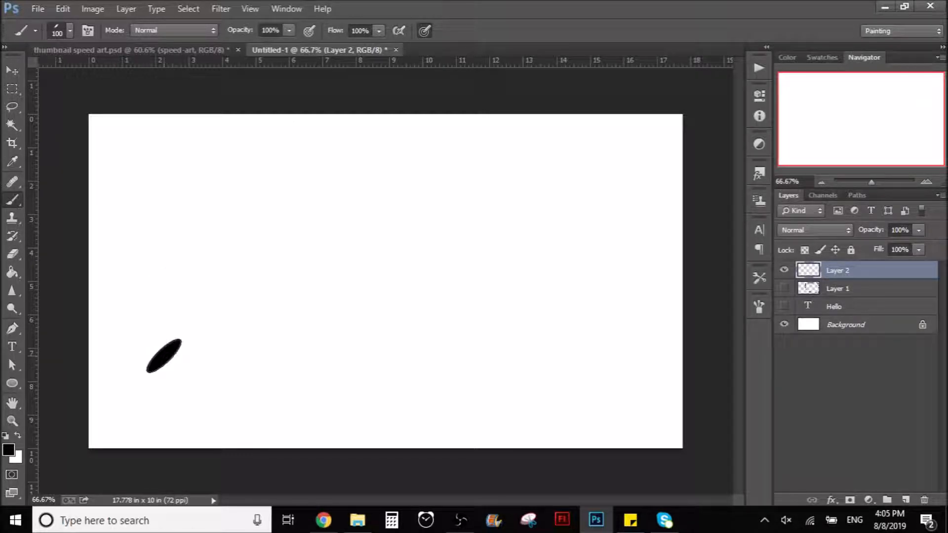
pyautogui.moveTo(163, 357); pyautogui.dragTo(217, 193)
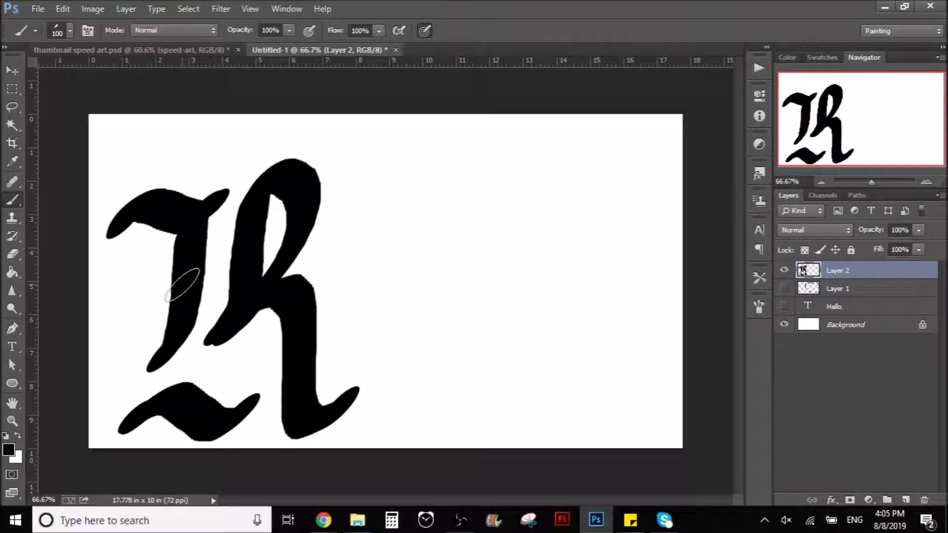
pyautogui.moveTo(459, 206); pyautogui.dragTo(411, 375)
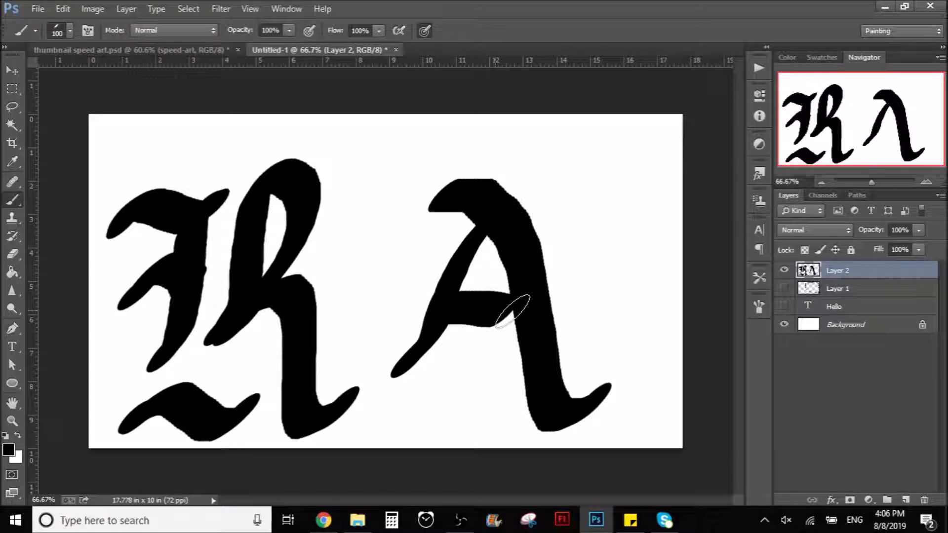
pyautogui.moveTo(507, 314); pyautogui.dragTo(399, 399)
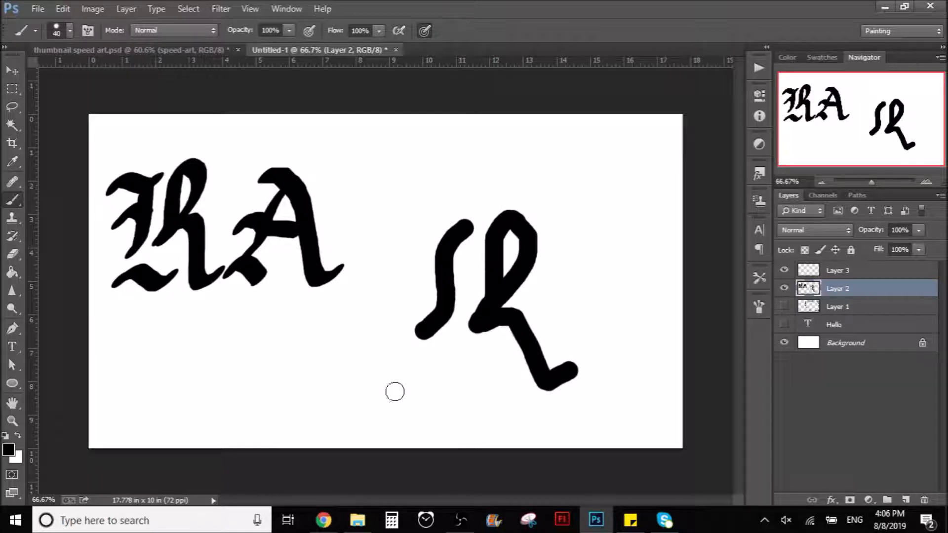
# - Add the lower swash flourish beneath the round-brush R
pyautogui.moveTo(393, 392); pyautogui.dragTo(481, 327)
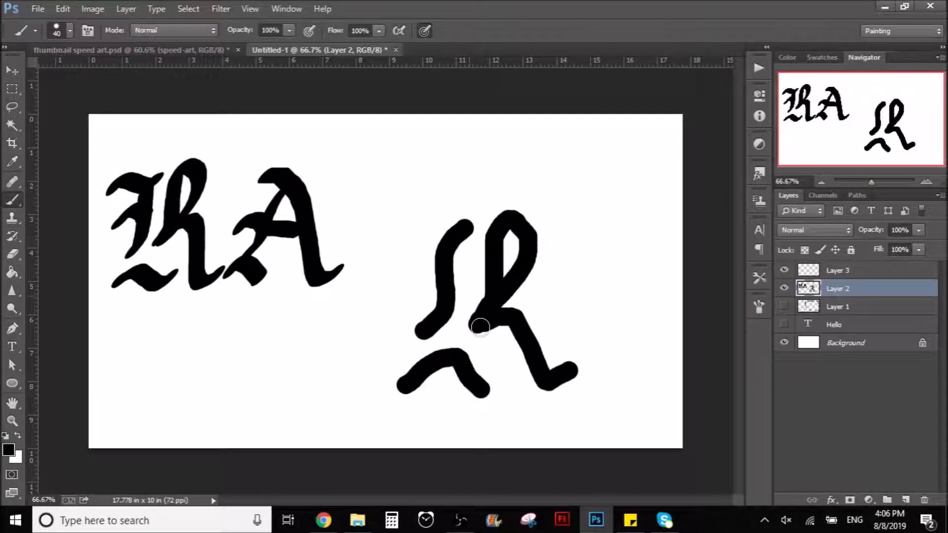